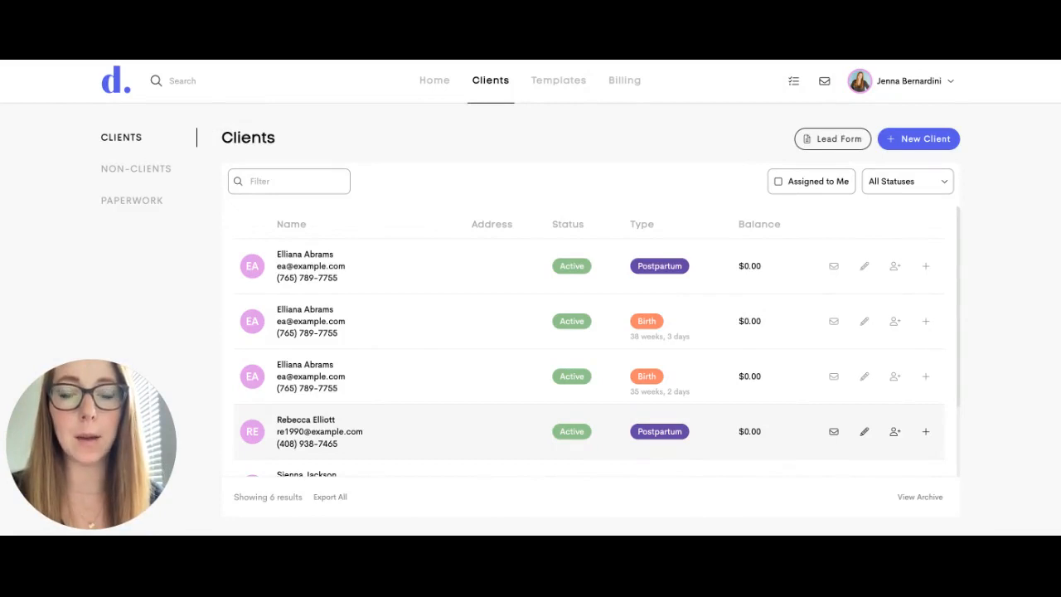
pyautogui.click(305, 265)
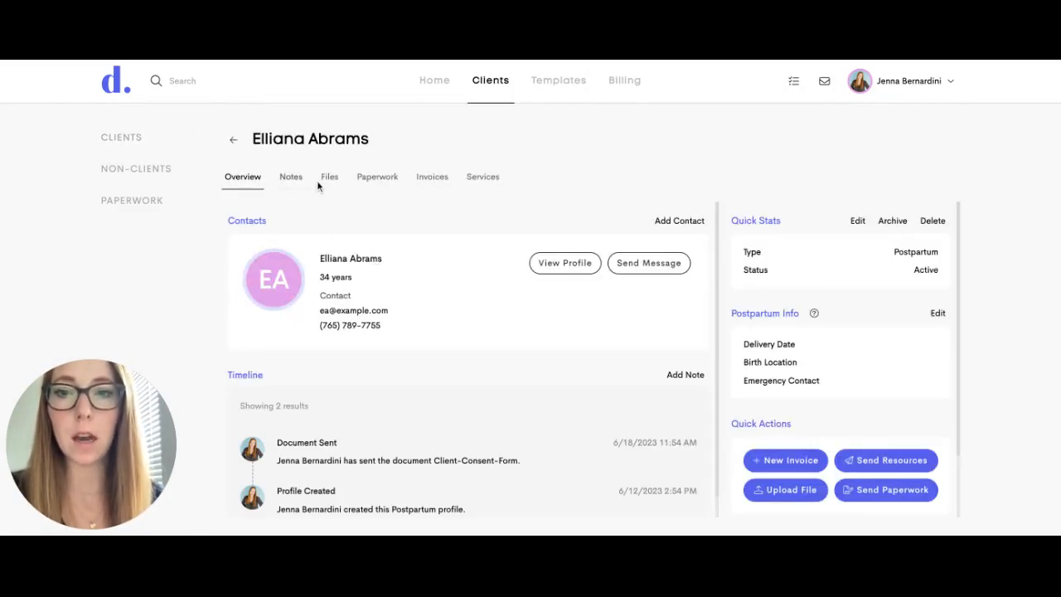
pyautogui.moveTo(328, 175)
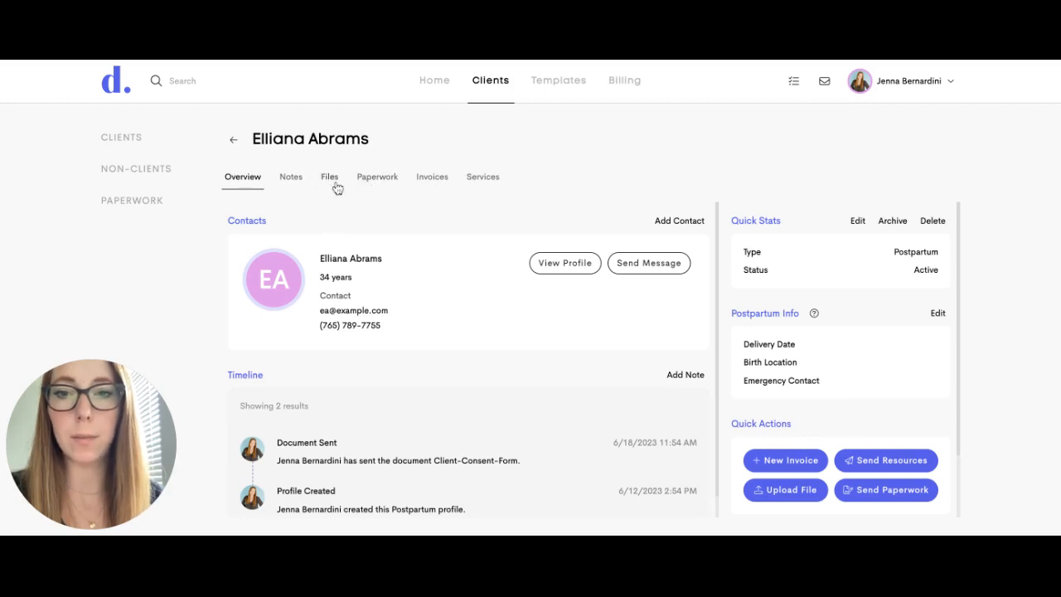
# Share the Home Birth resource from the Resource Bank to the client's Files.
pyautogui.click(328, 176)
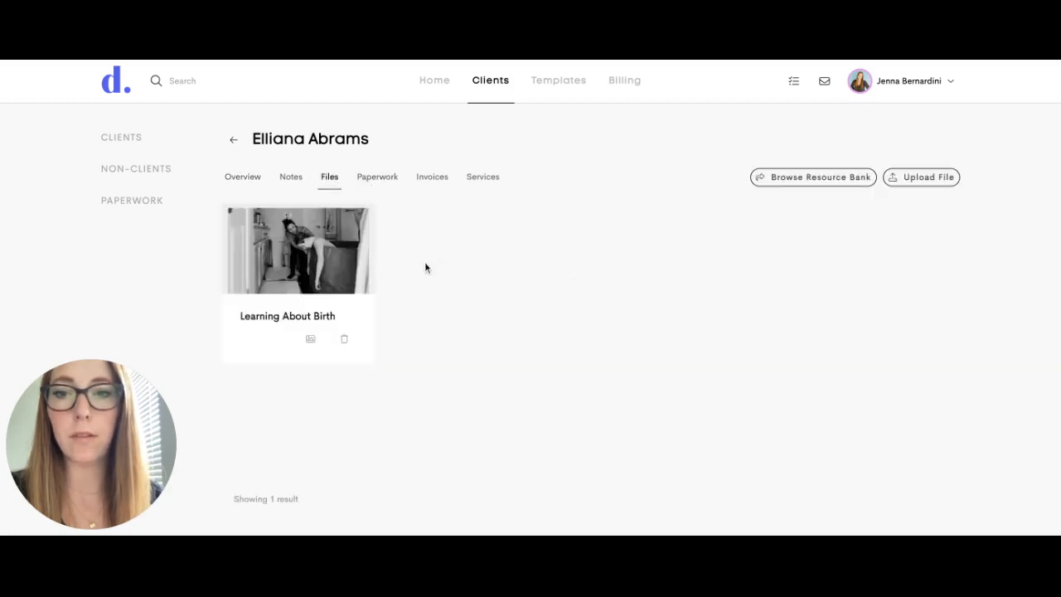
pyautogui.moveTo(467, 282)
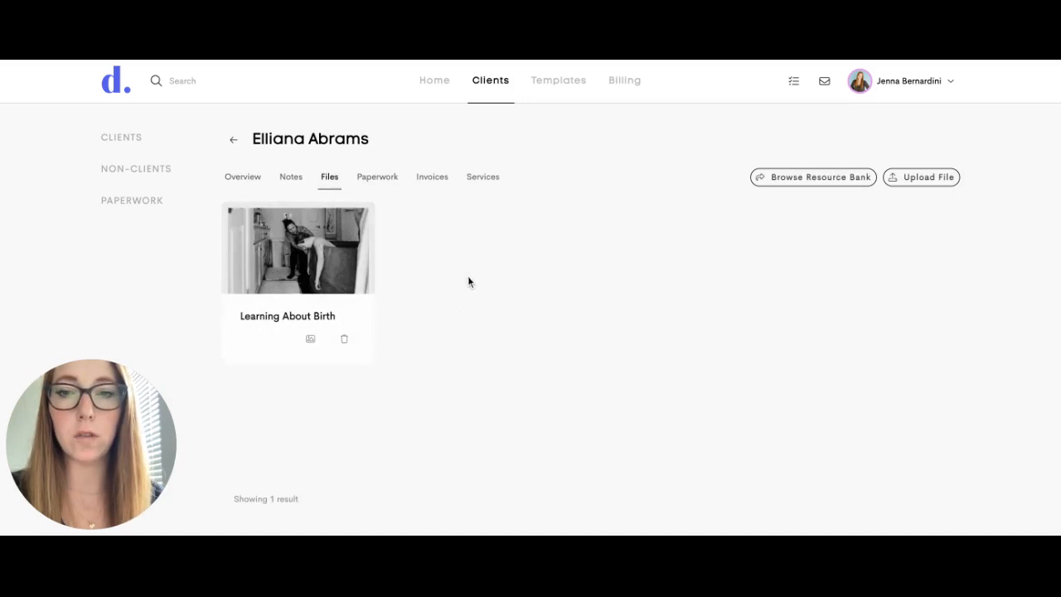
pyautogui.moveTo(820, 182)
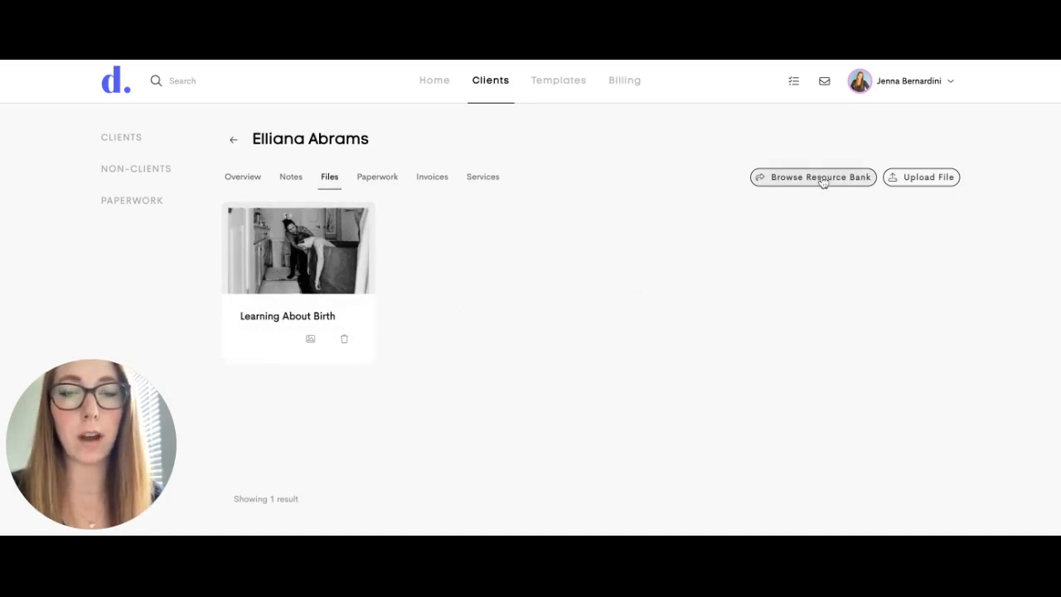
pyautogui.click(820, 176)
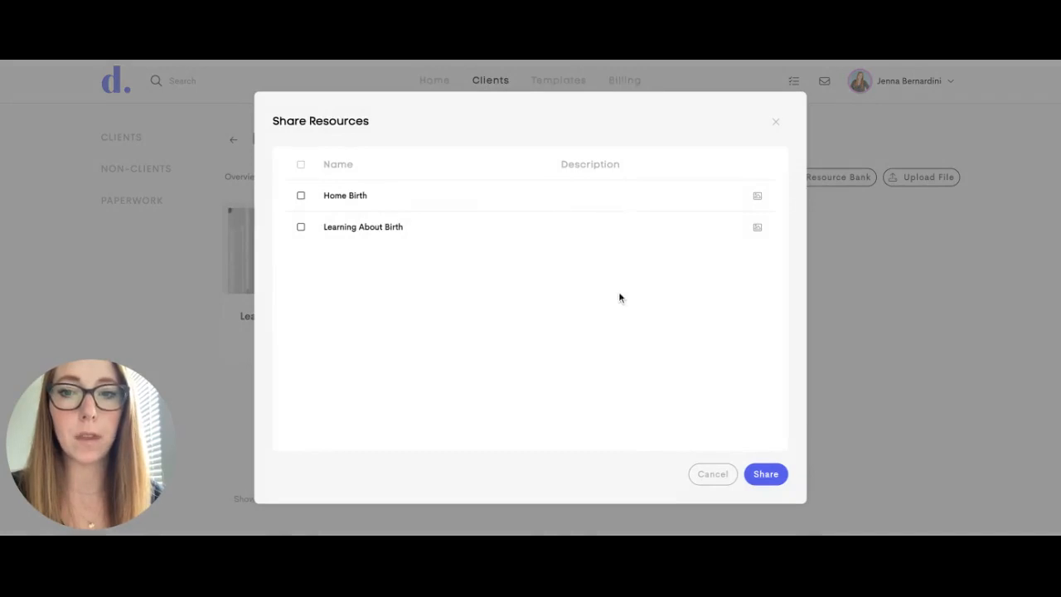
pyautogui.click(300, 196)
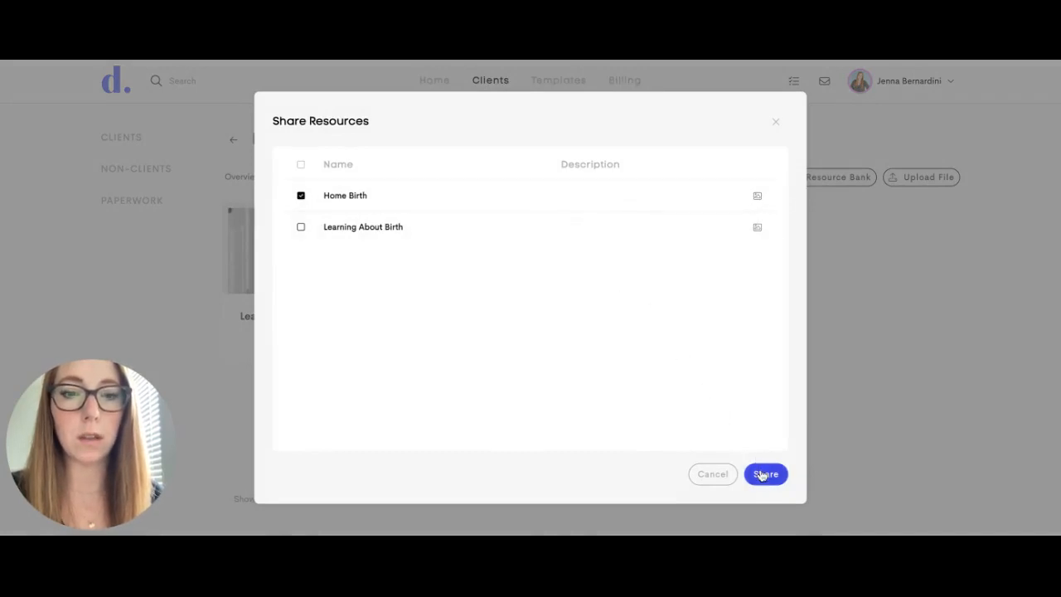
pyautogui.click(763, 474)
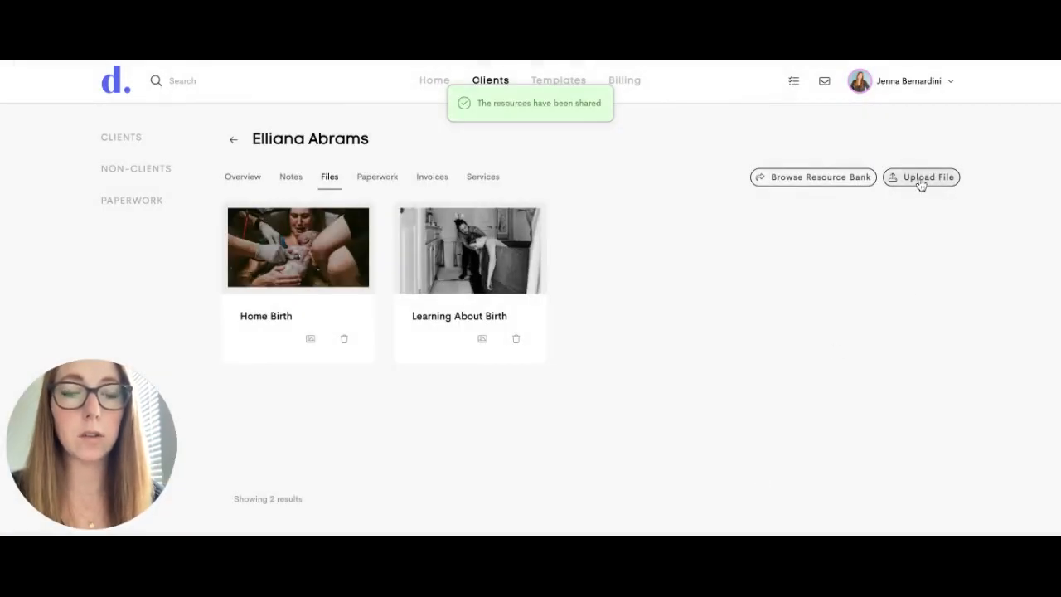
# Dismiss the Upload File dialog and bring up the Send Paperwork template picker.
pyautogui.click(920, 176)
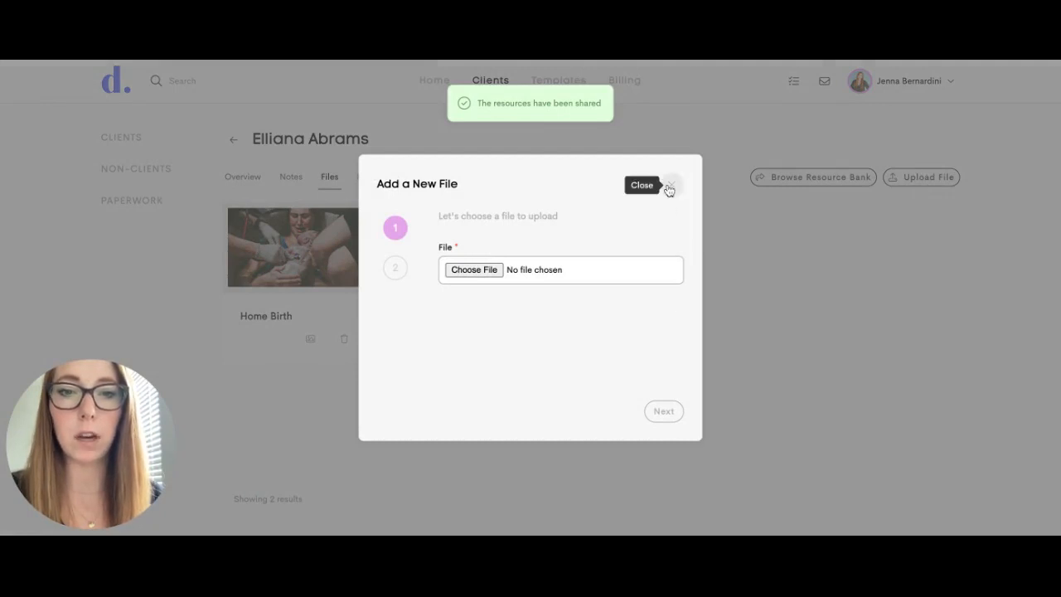
pyautogui.click(669, 185)
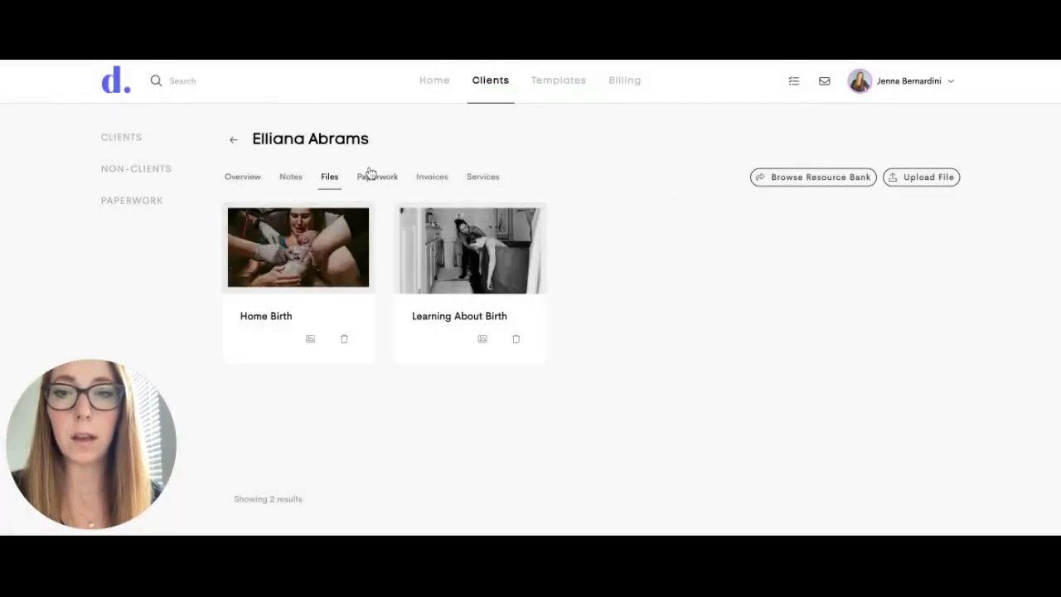
pyautogui.click(376, 176)
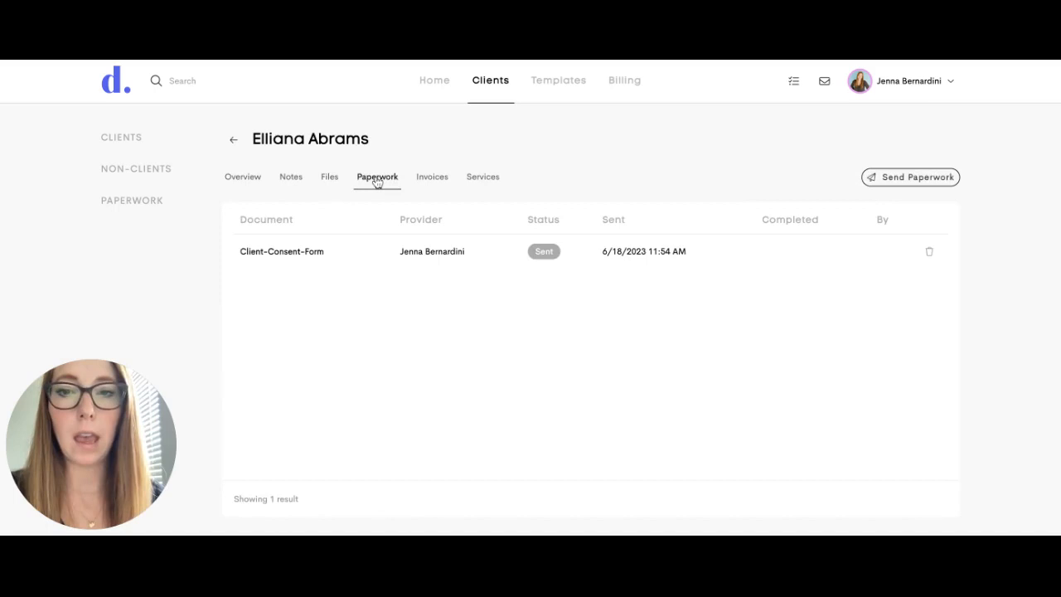
pyautogui.moveTo(685, 304)
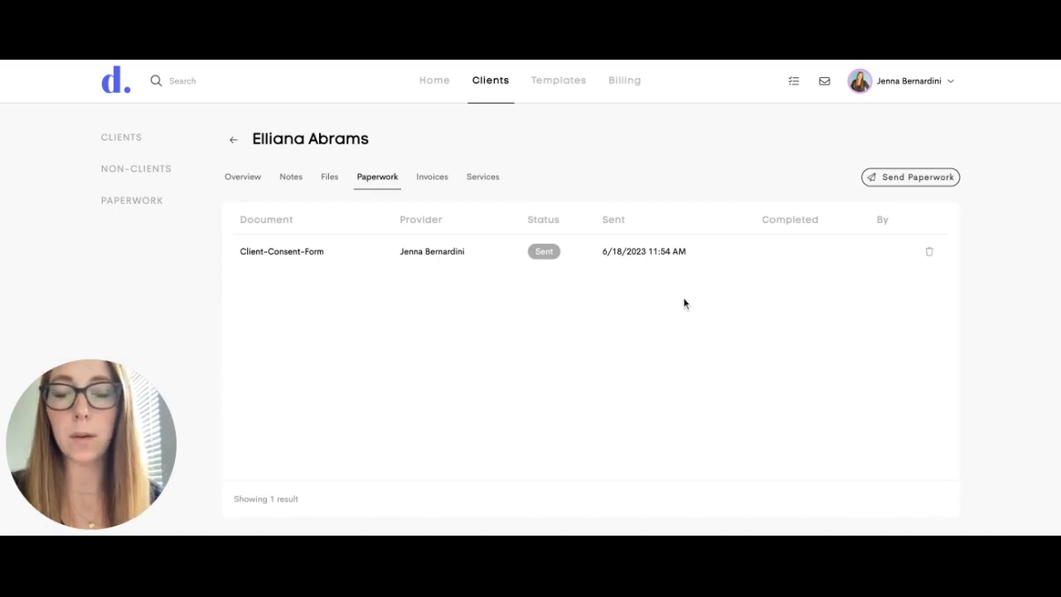
pyautogui.moveTo(910, 176)
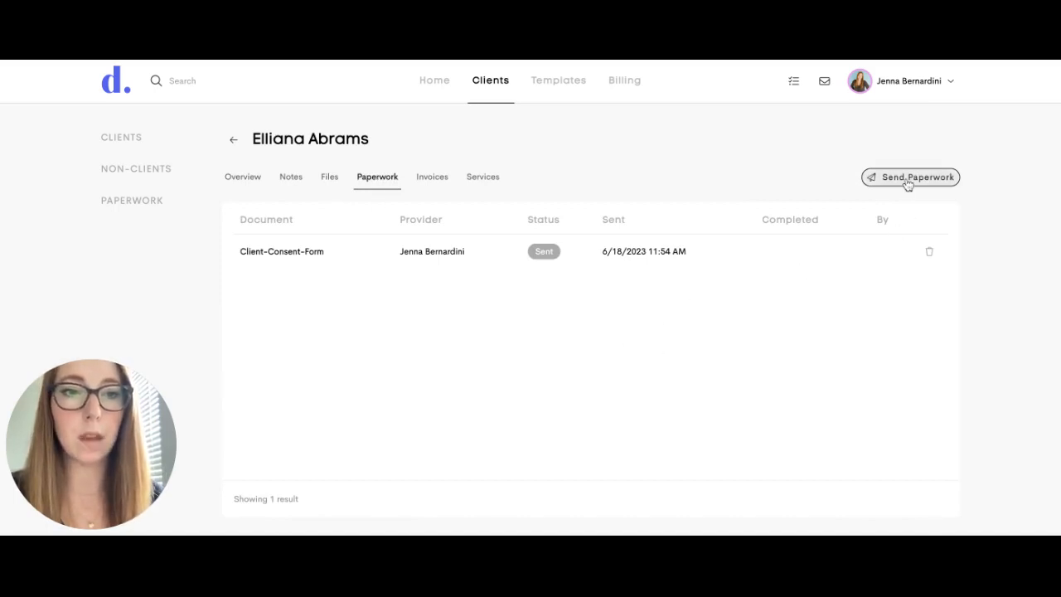
pyautogui.click(910, 176)
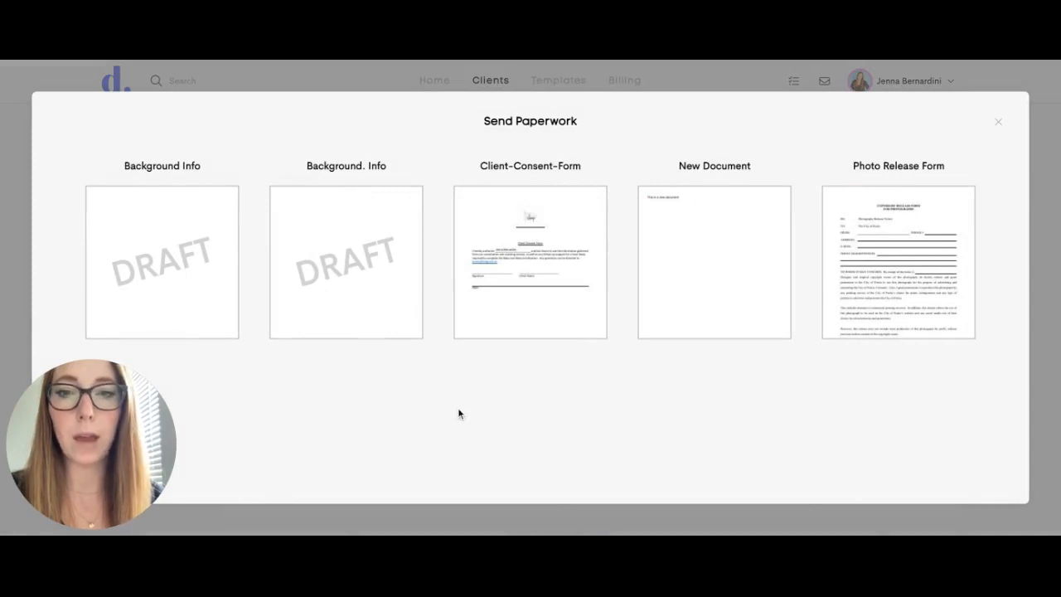
pyautogui.moveTo(381, 358)
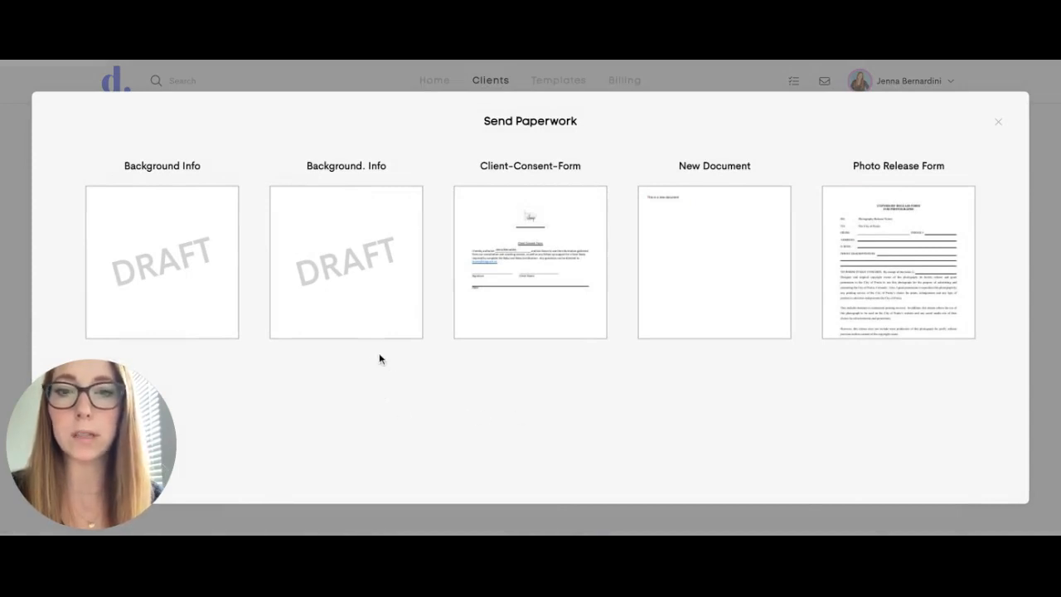
pyautogui.moveTo(374, 348)
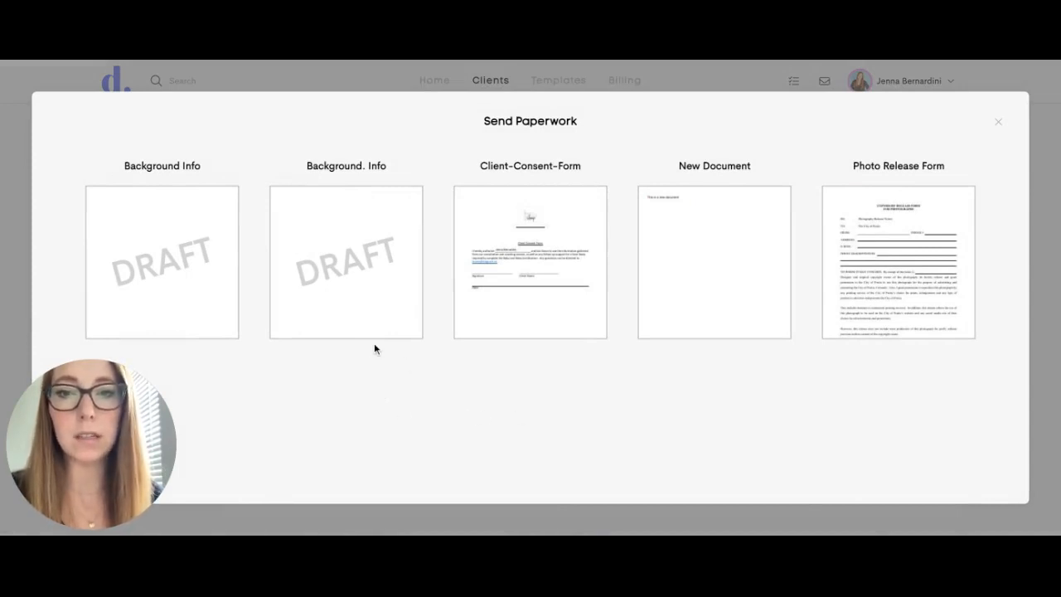
# Choose the Background. Info template, preview it, and save it as a draft.
pyautogui.click(345, 261)
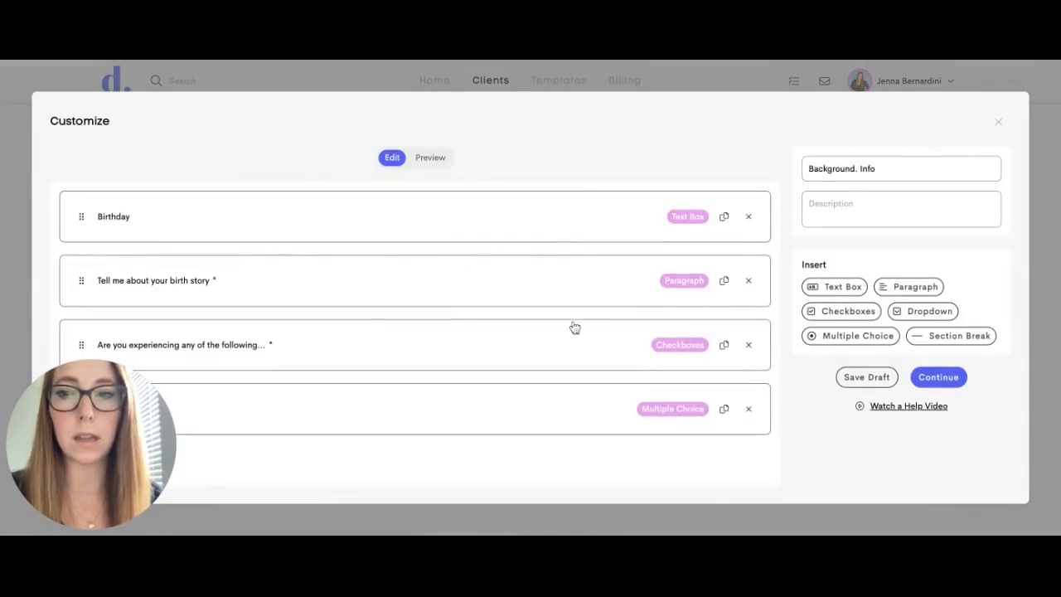
pyautogui.moveTo(466, 209)
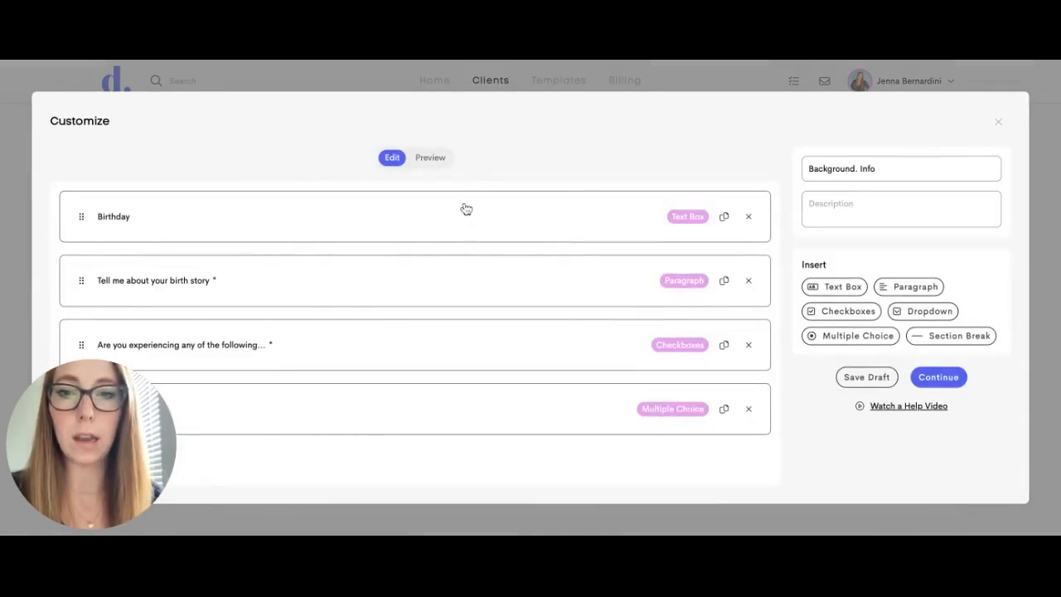
pyautogui.click(430, 158)
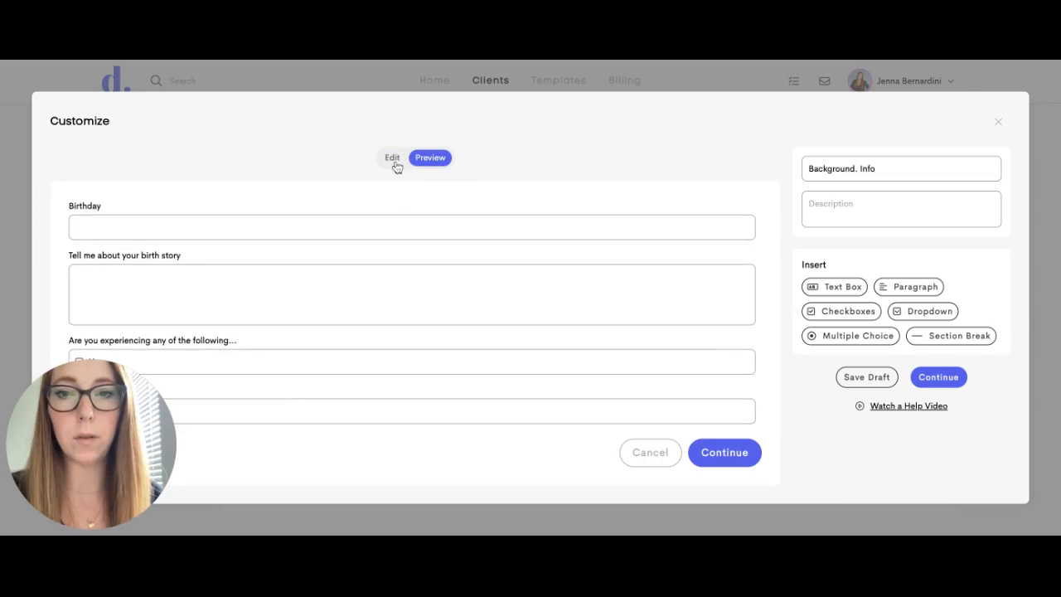
pyautogui.click(938, 378)
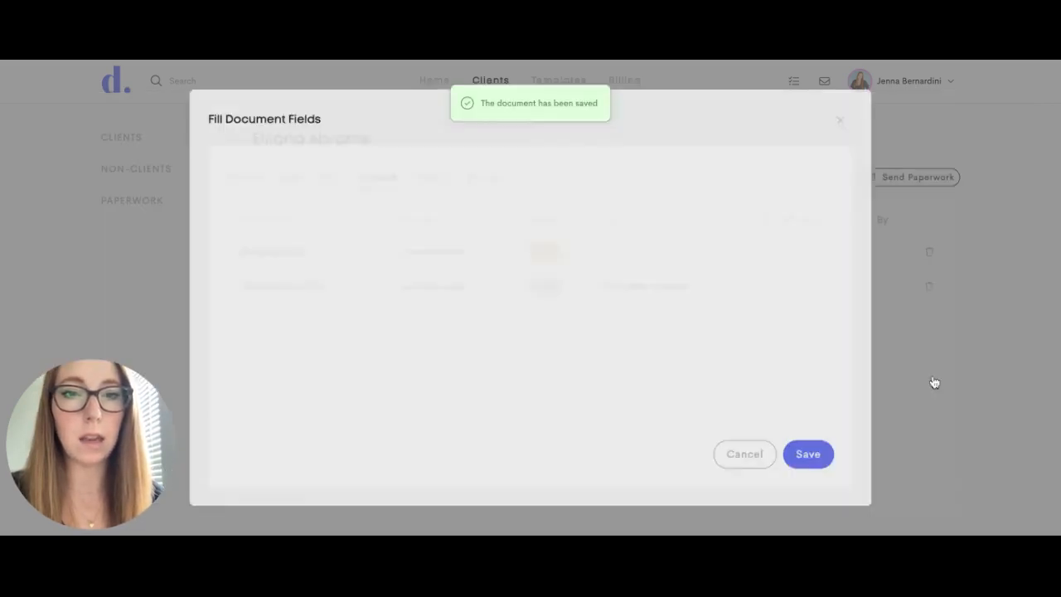
# Save the Background. Info document fields and send it to Elliana's paperwork list.
pyautogui.click(807, 454)
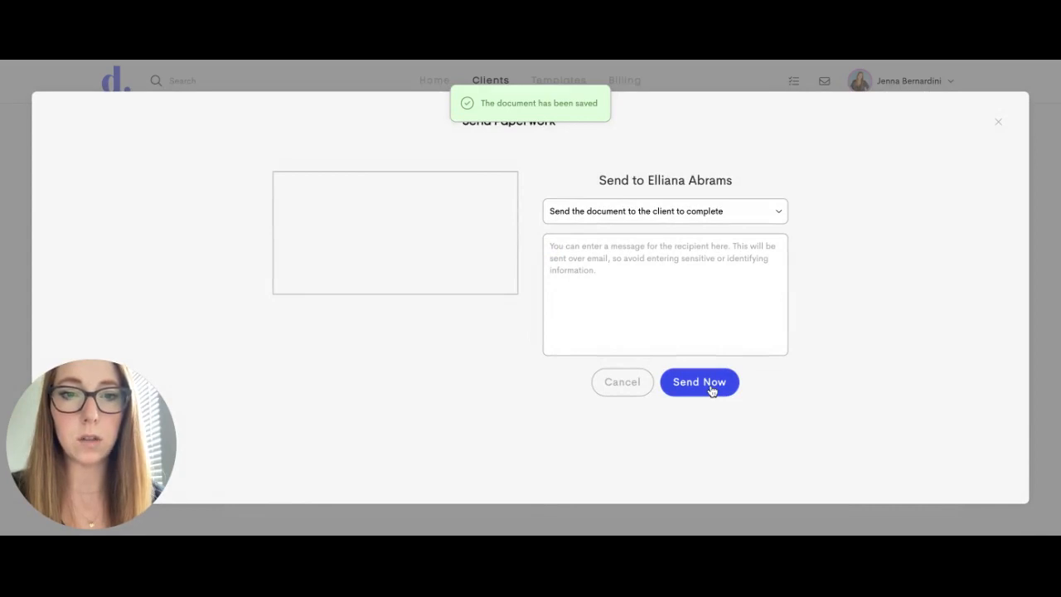
pyautogui.click(699, 381)
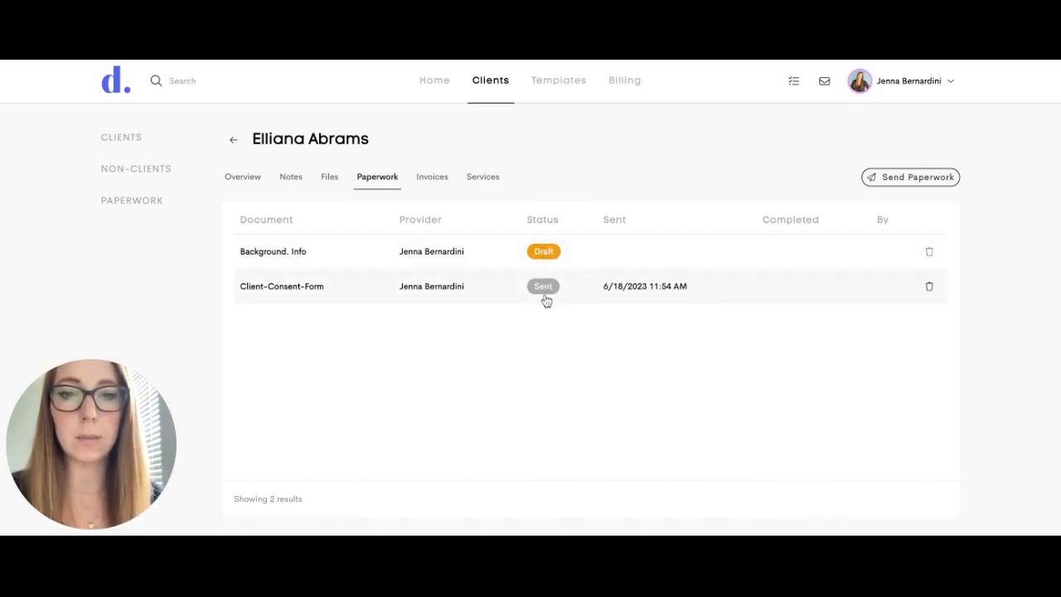
pyautogui.moveTo(520, 349)
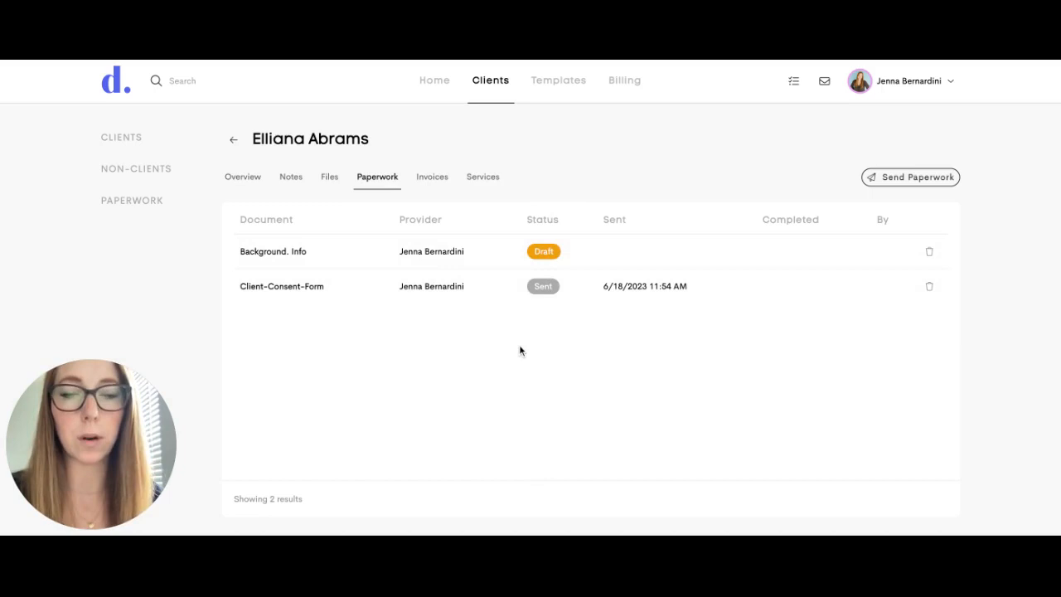